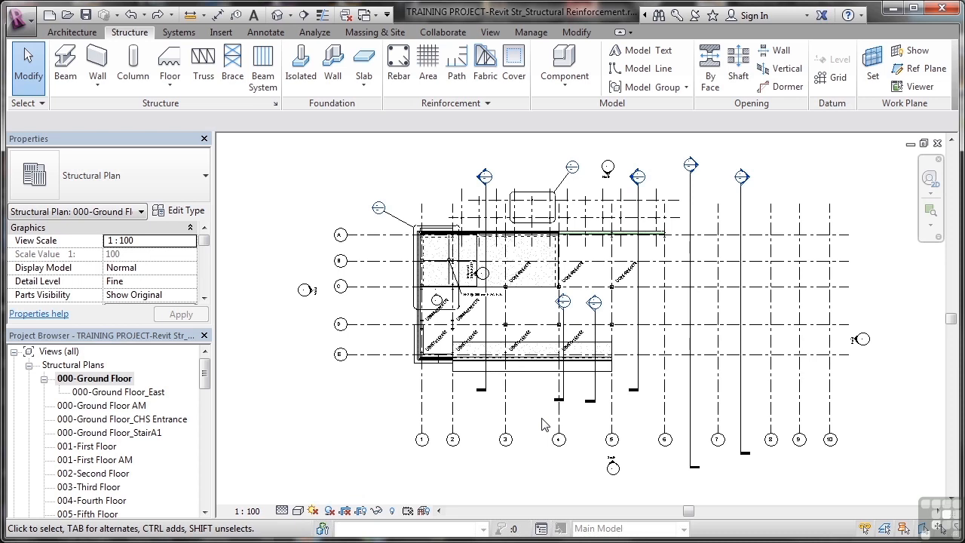
mouse_move(63, 389)
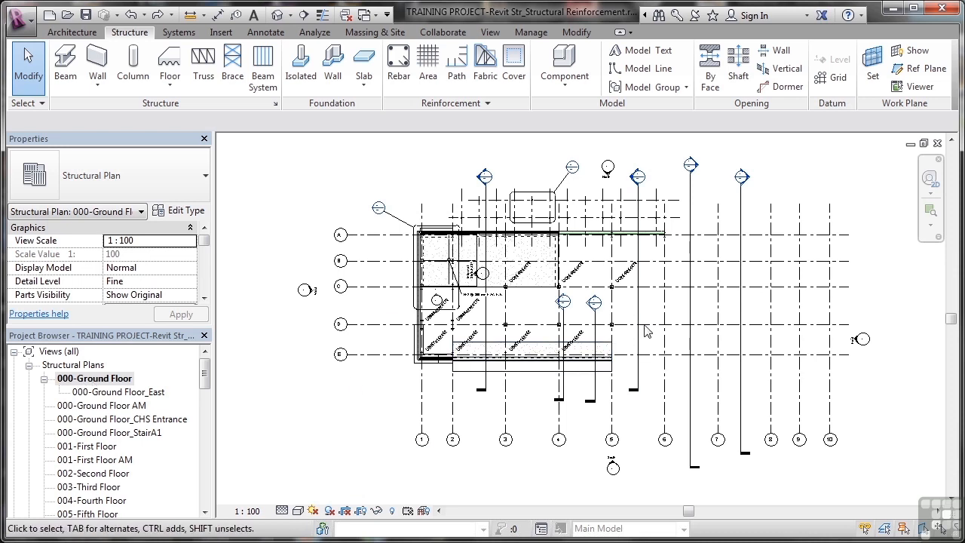
- Inspect the existing left-slab reinforcement, then start the Structural Fabric Area tool
left_click(444, 259)
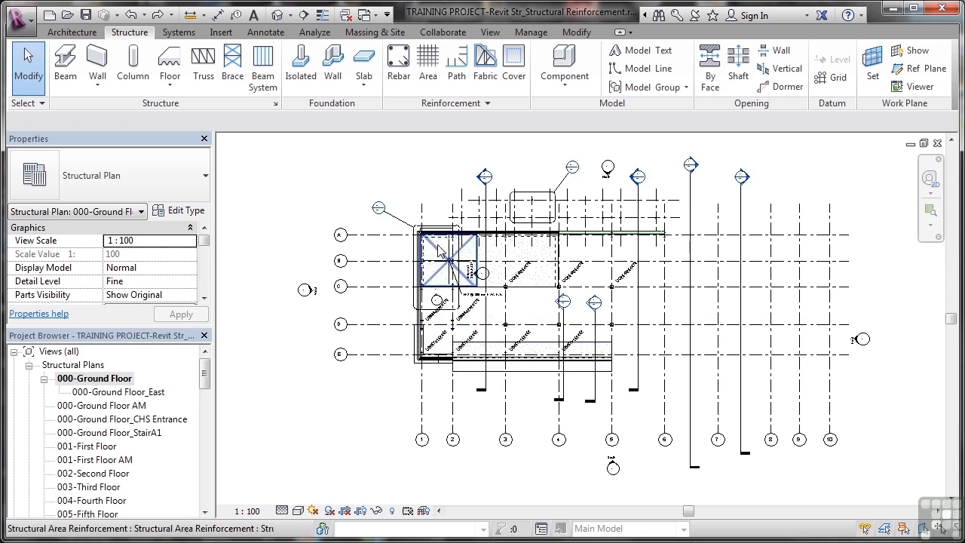
mouse_move(449, 257)
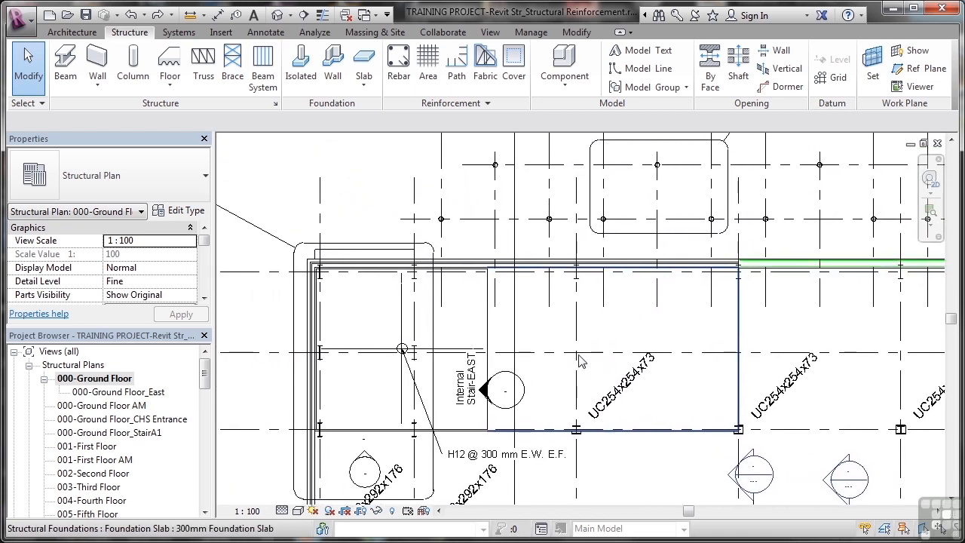
mouse_move(591, 355)
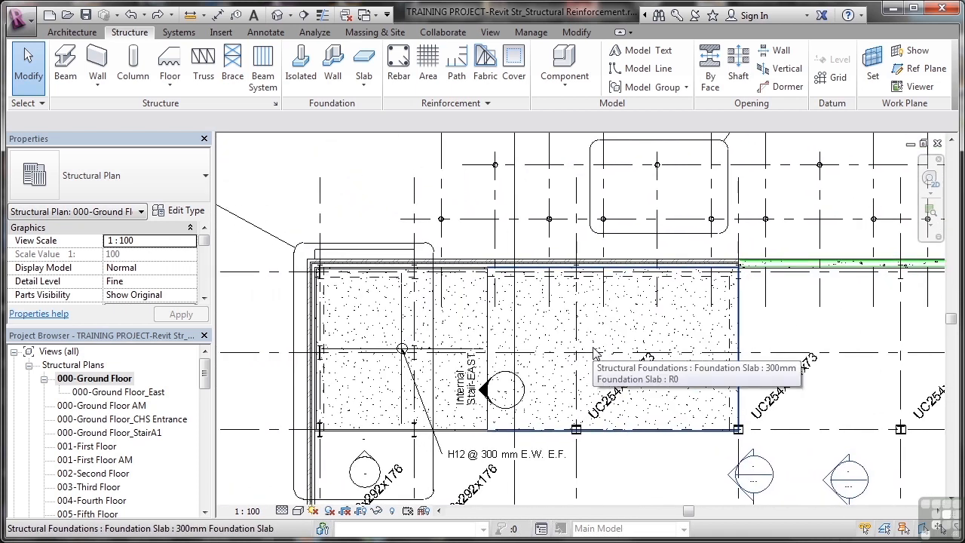
mouse_move(595, 341)
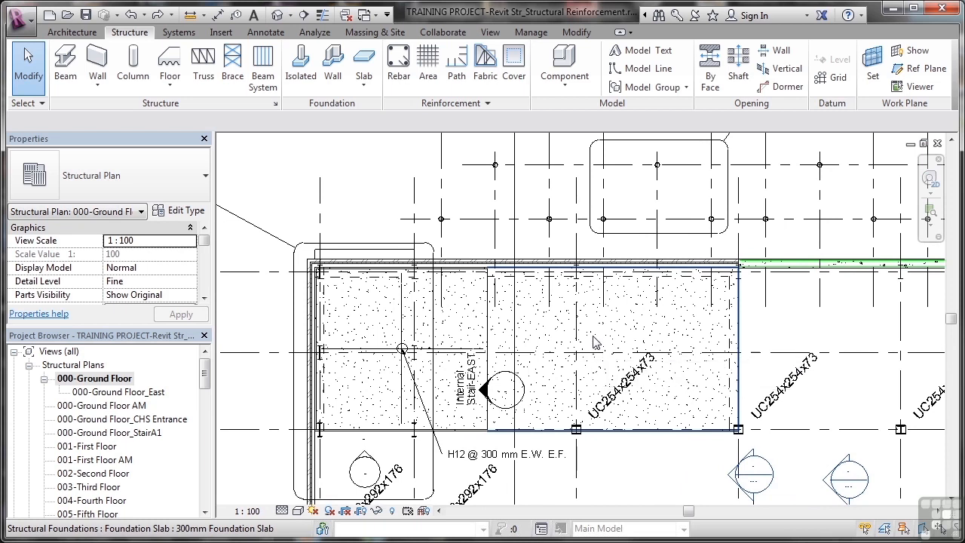
mouse_move(624, 331)
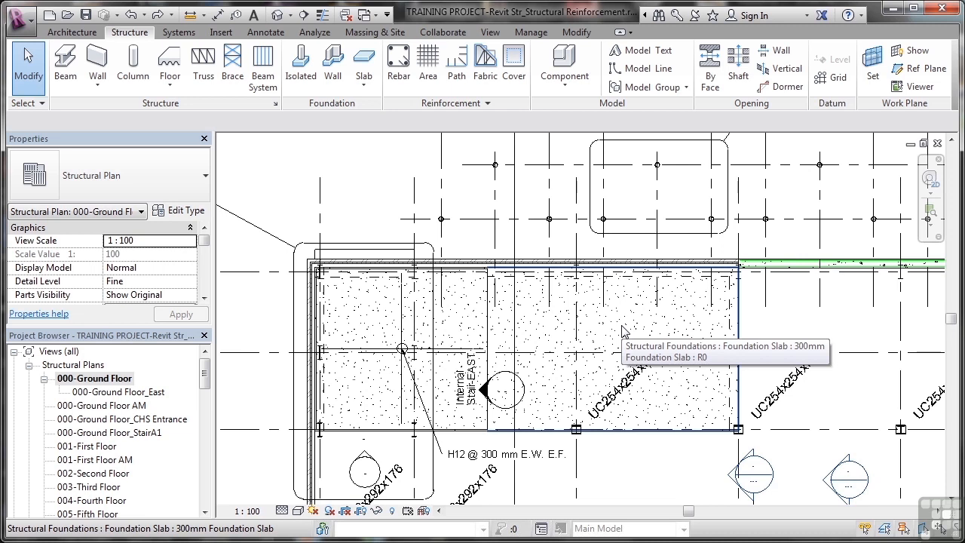
mouse_move(576, 319)
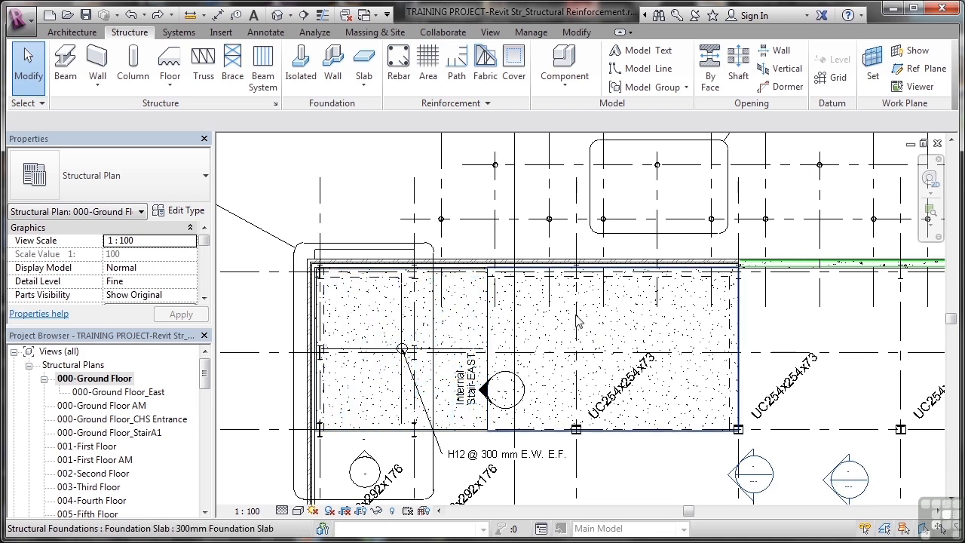
mouse_move(669, 332)
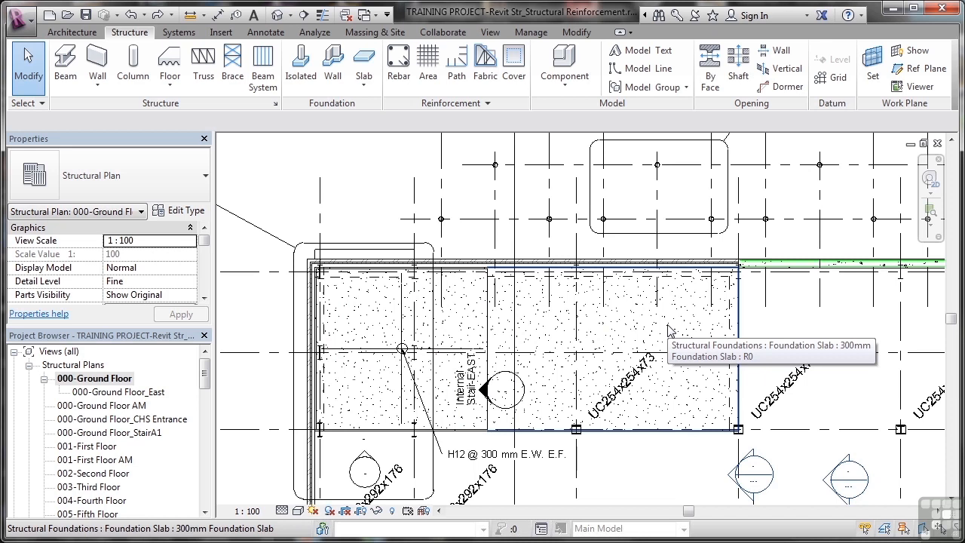
mouse_move(541, 335)
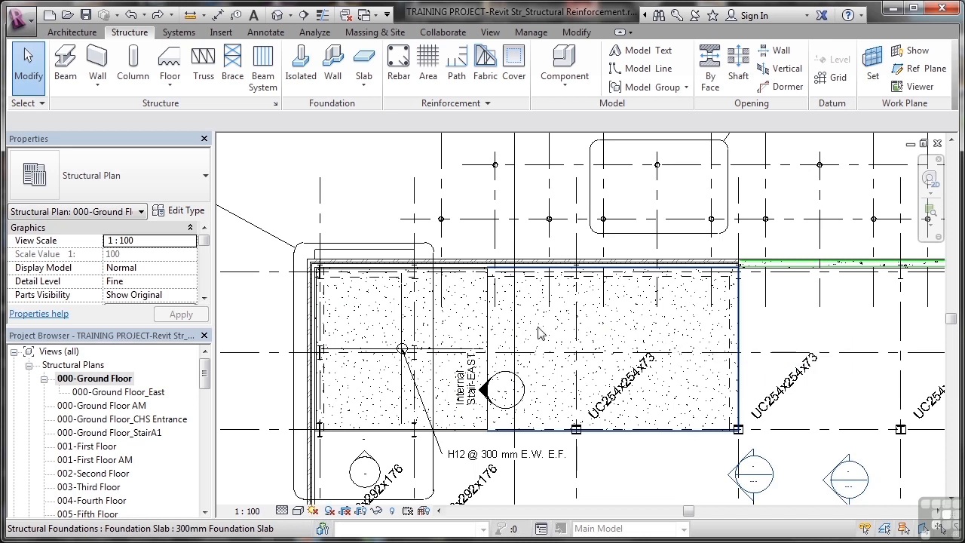
mouse_move(560, 333)
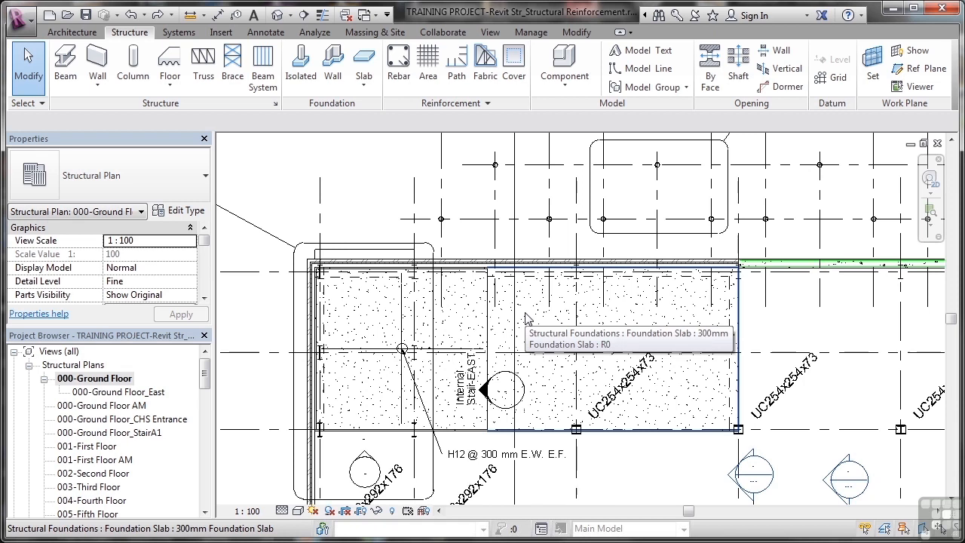
mouse_move(135, 33)
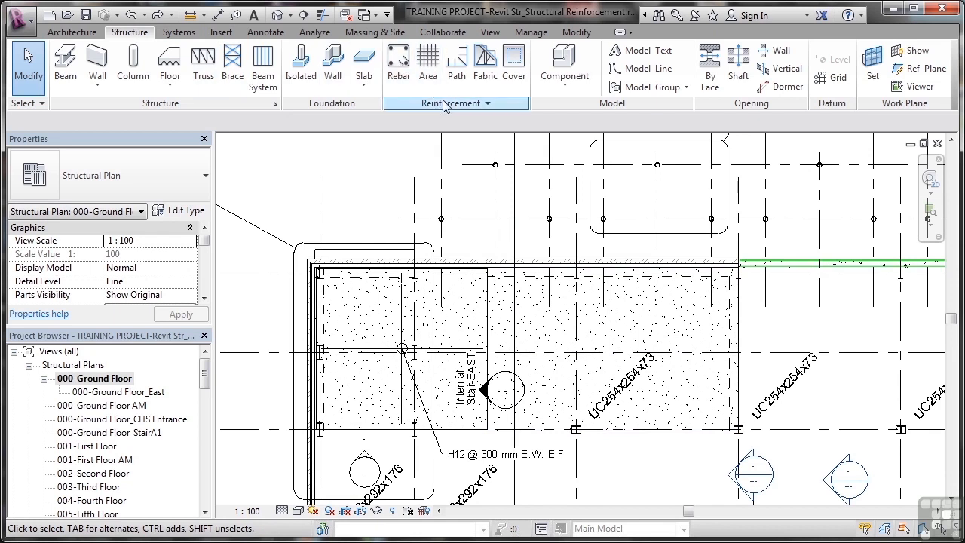
mouse_move(486, 63)
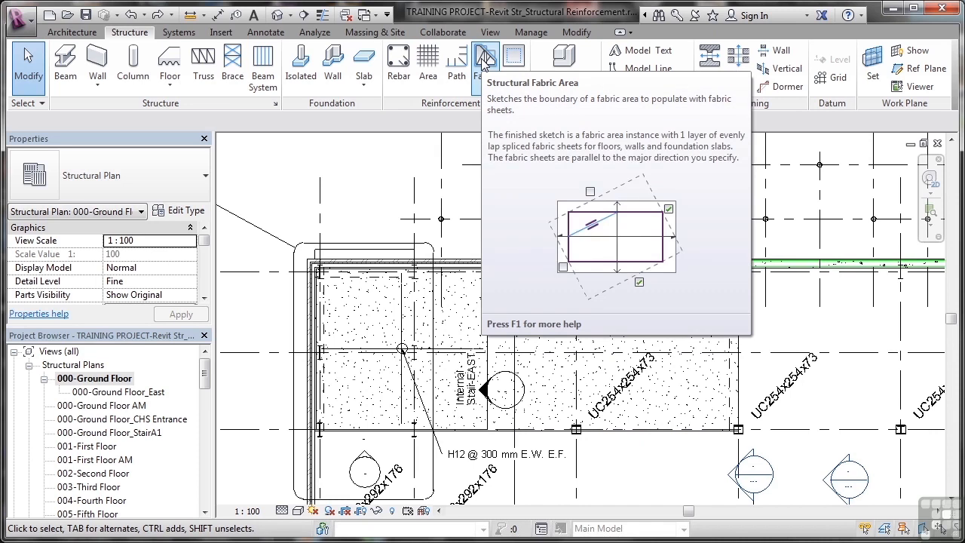
left_click(486, 66)
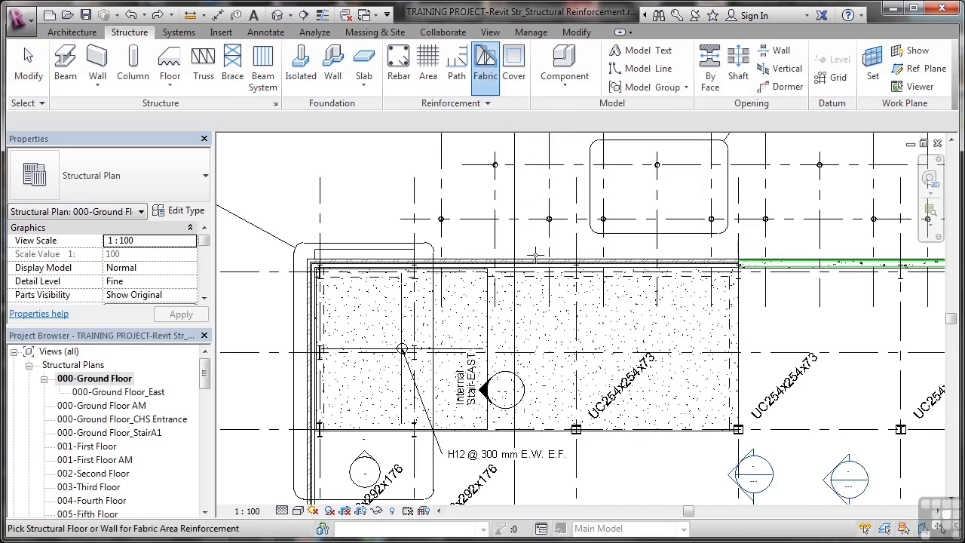
mouse_move(546, 315)
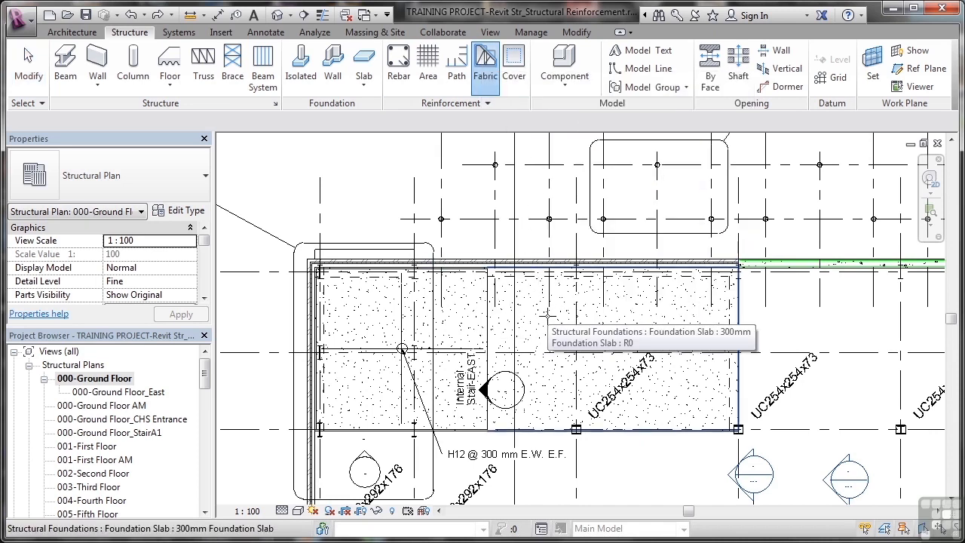
- Pick the right-hand foundation slab as host and set the boundary offset to 50 mm
left_click(486, 67)
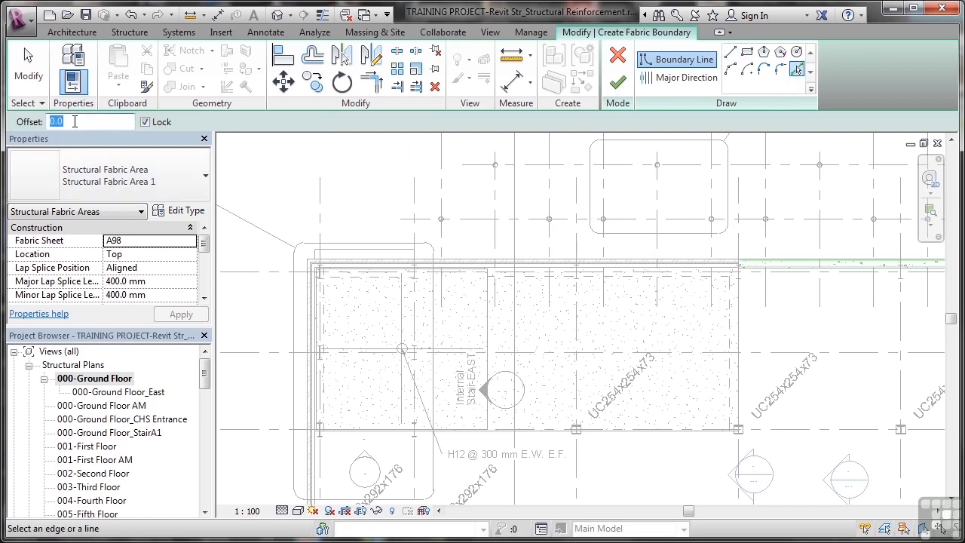
type("50")
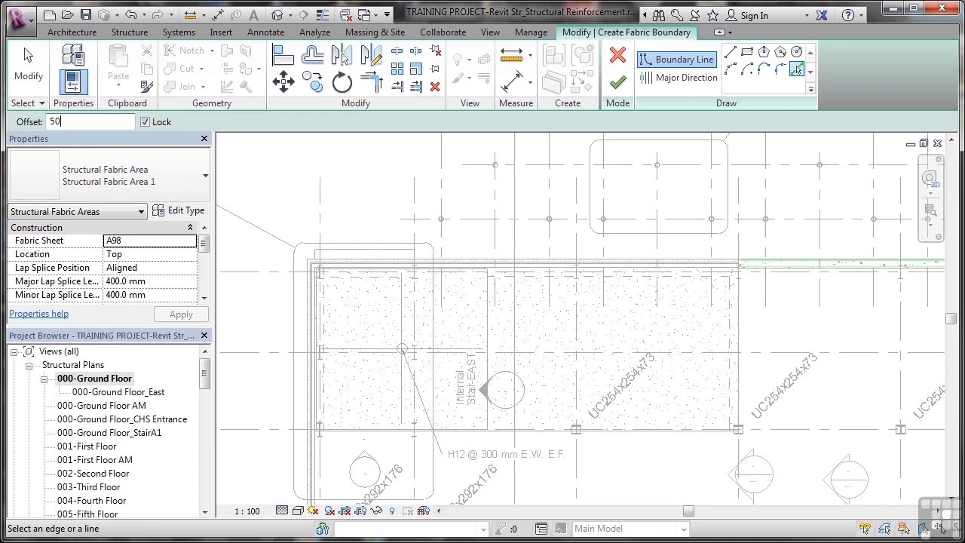
left_click(145, 120)
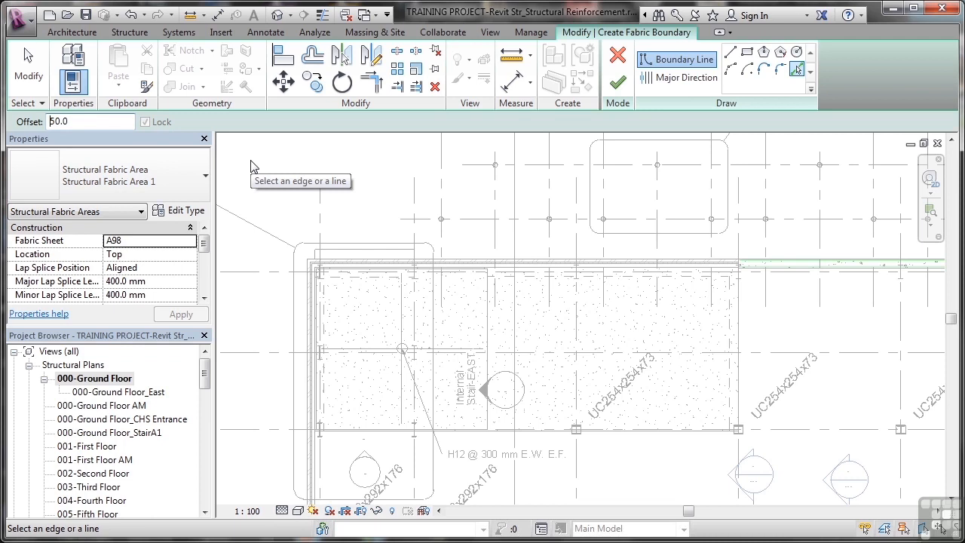
mouse_move(691, 326)
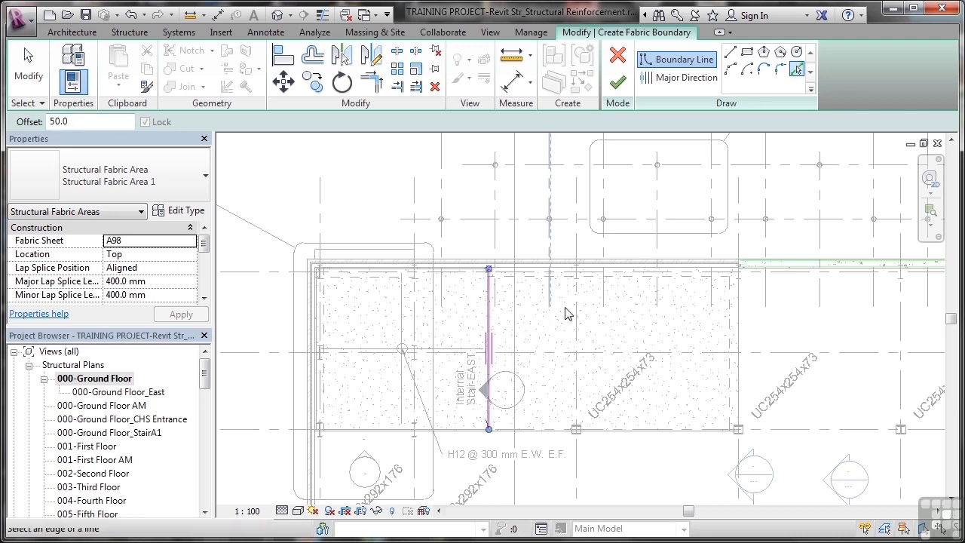
mouse_move(736, 322)
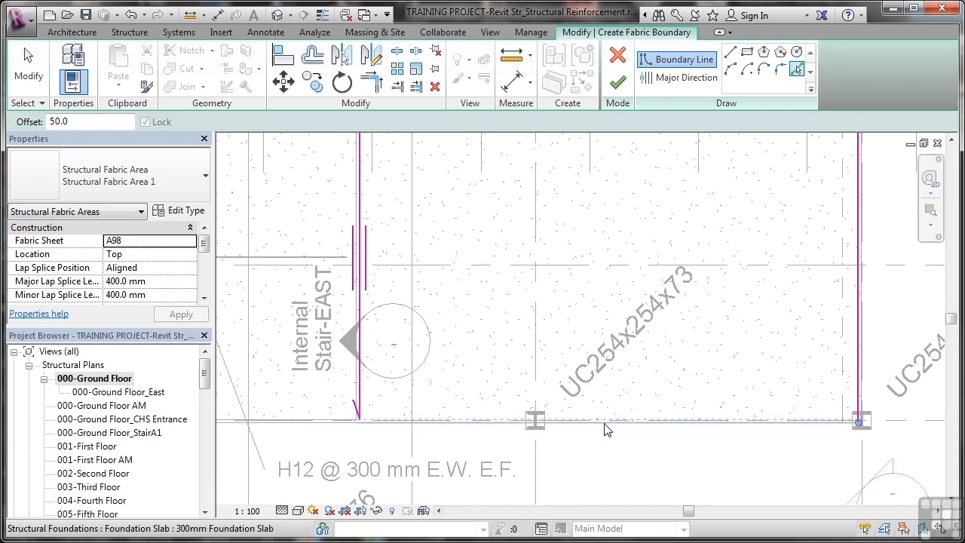
mouse_move(609, 430)
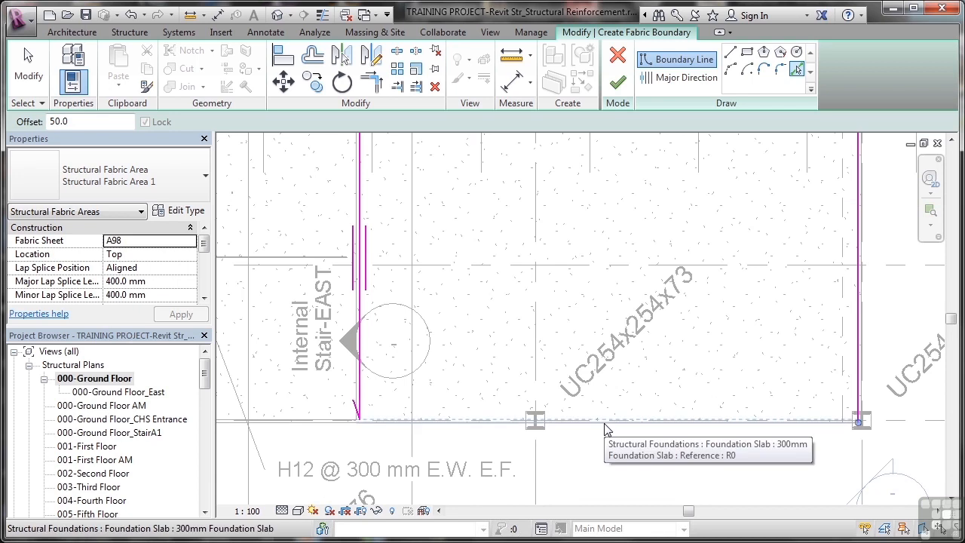
- Add a boundary line along the slab's lower edge using Pick Lines
left_click(535, 420)
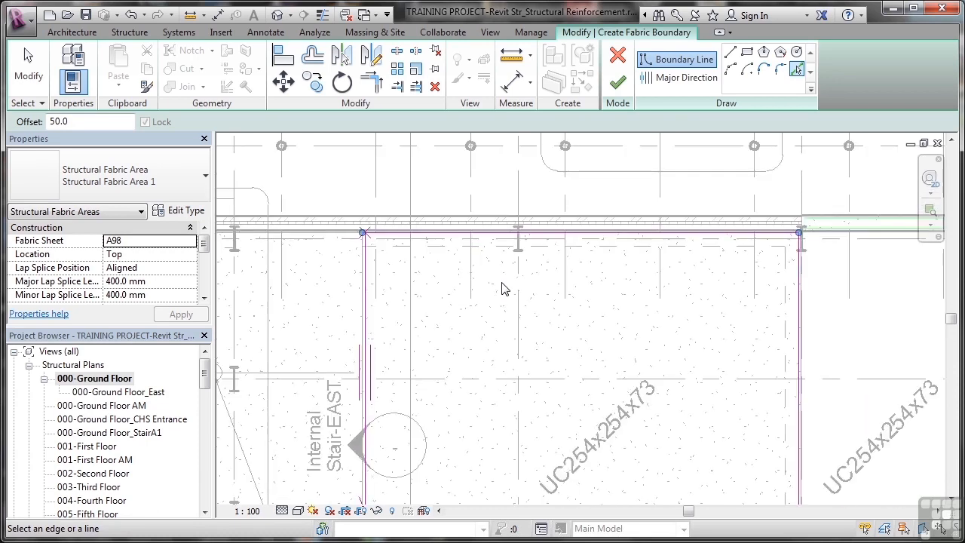
mouse_move(673, 100)
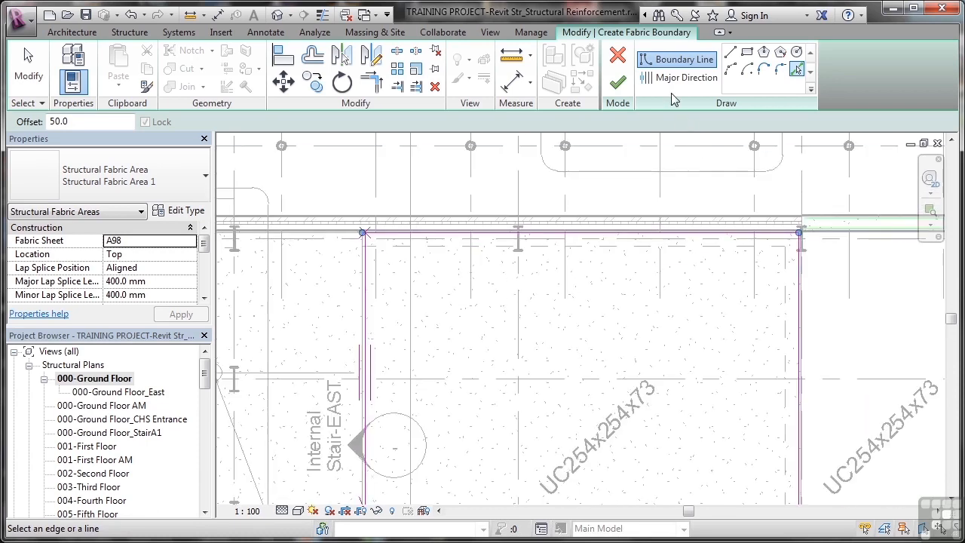
mouse_move(527, 264)
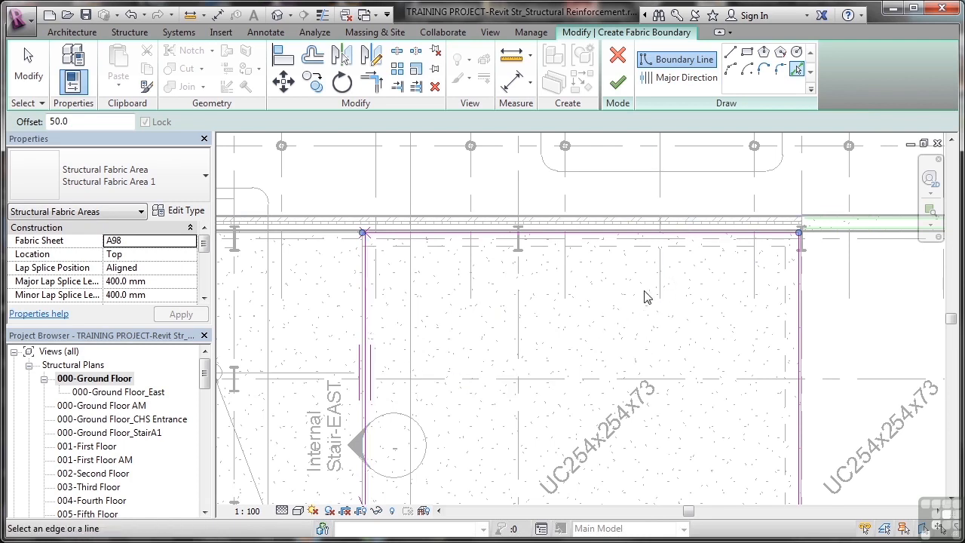
- Switch the sketch from boundary lines to Major Direction for the fabric sheets
left_click(688, 78)
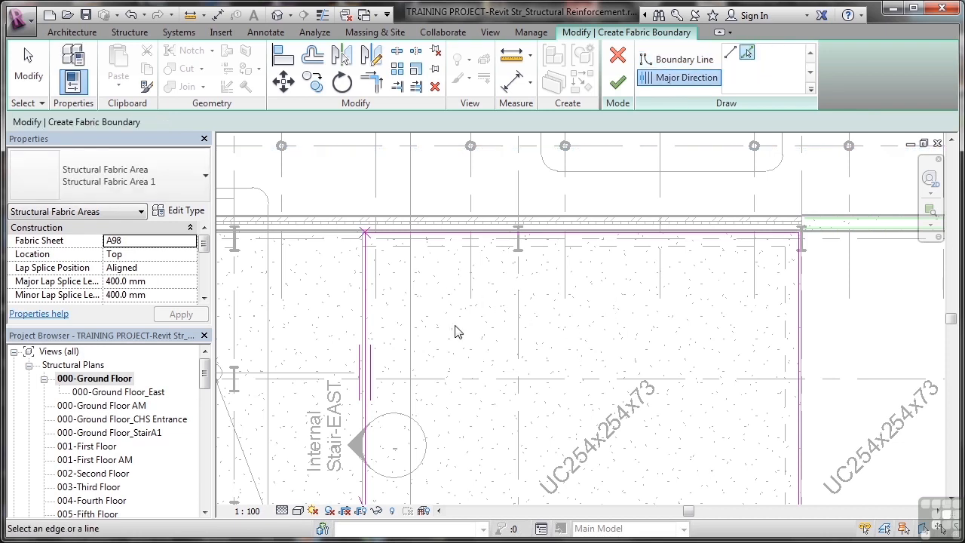
mouse_move(490, 346)
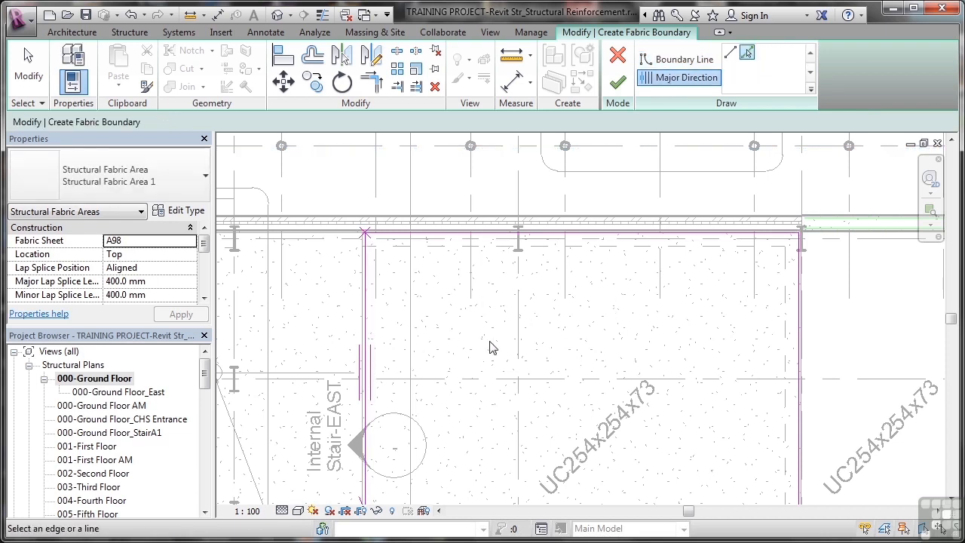
mouse_move(624, 129)
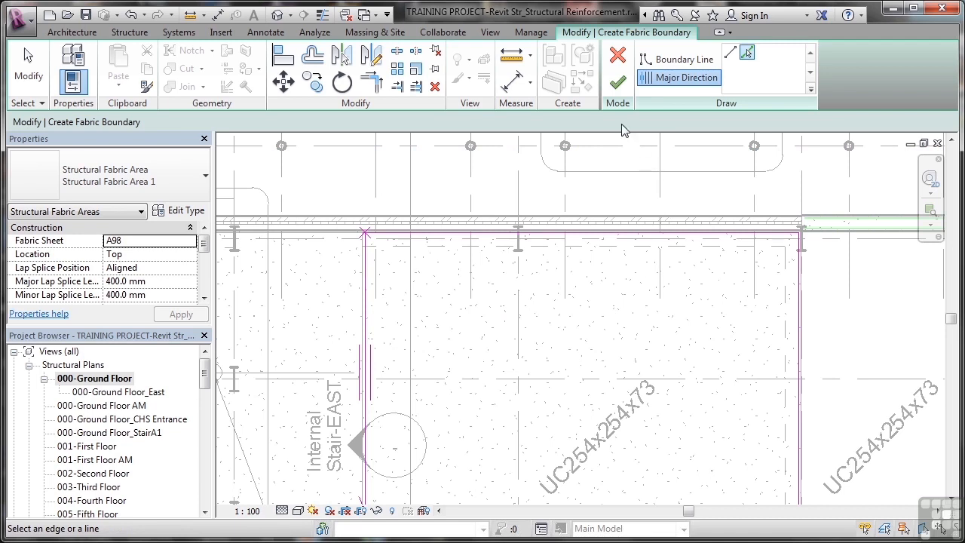
- Finish the boundary sketch and show the lines flagged by the 'Lines cannot intersect' error
left_click(617, 83)
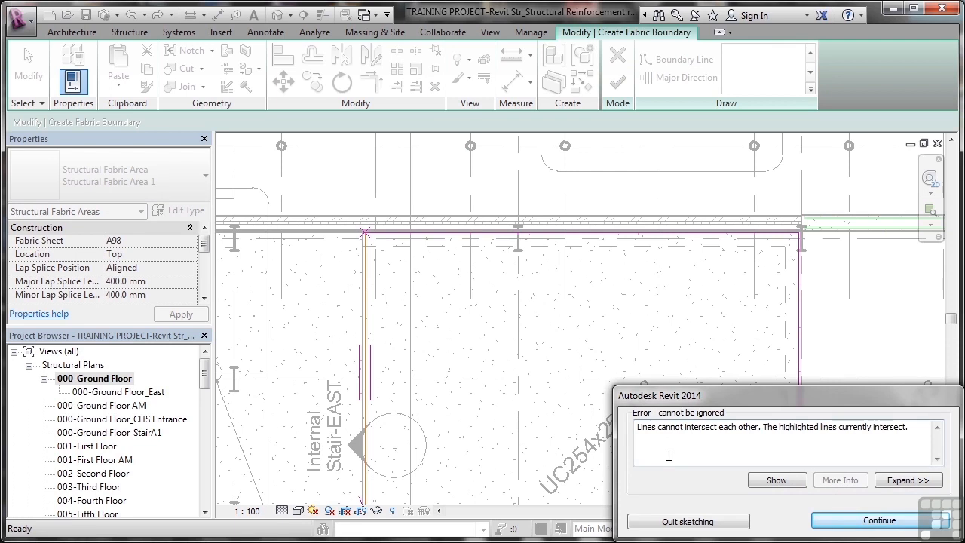
mouse_move(700, 451)
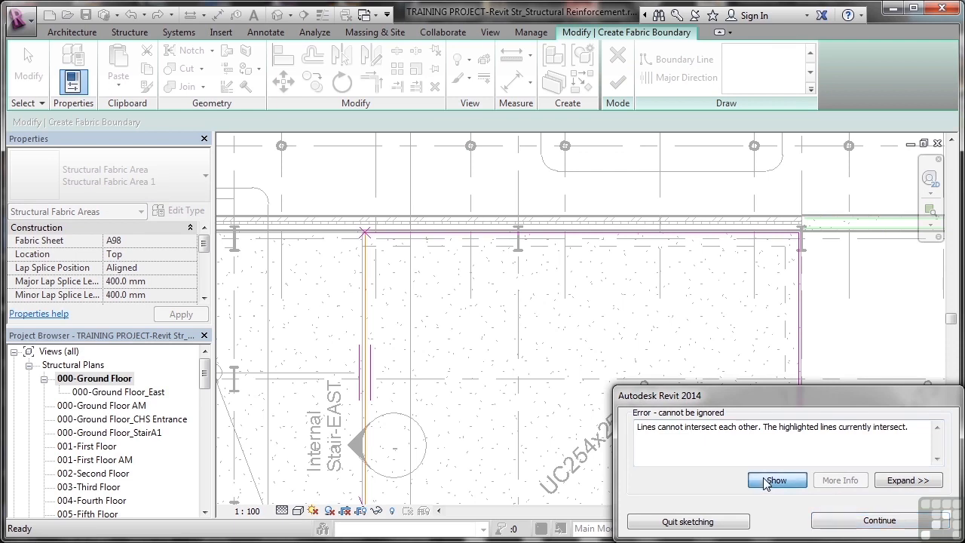
left_click(777, 479)
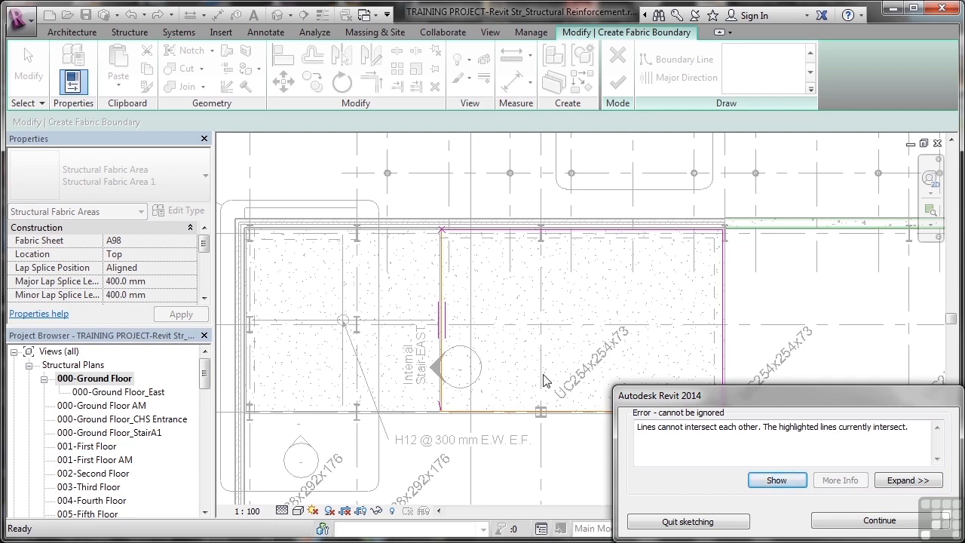
mouse_move(633, 450)
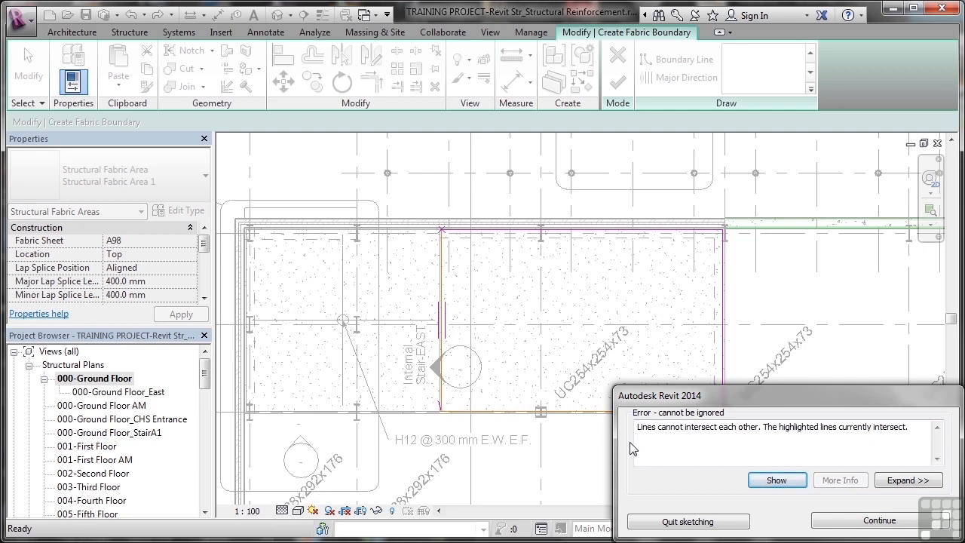
- Continue sketching with Boundary Line active and the offset set to 50.0
left_click(879, 519)
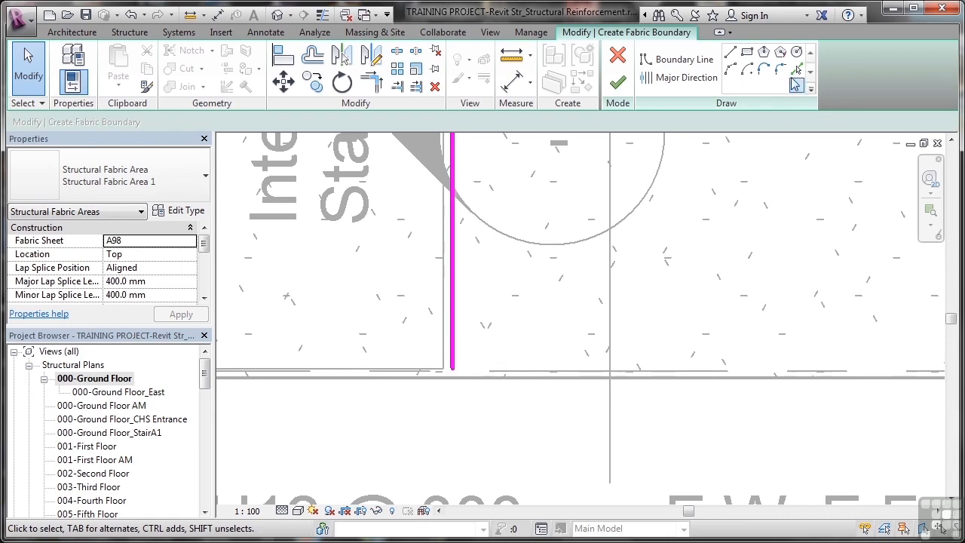
left_click(685, 59)
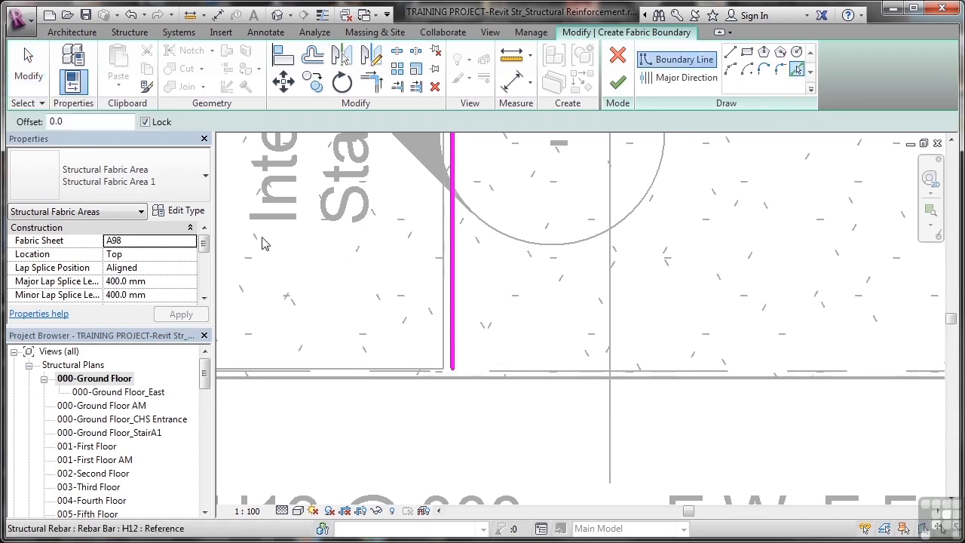
left_click(83, 120)
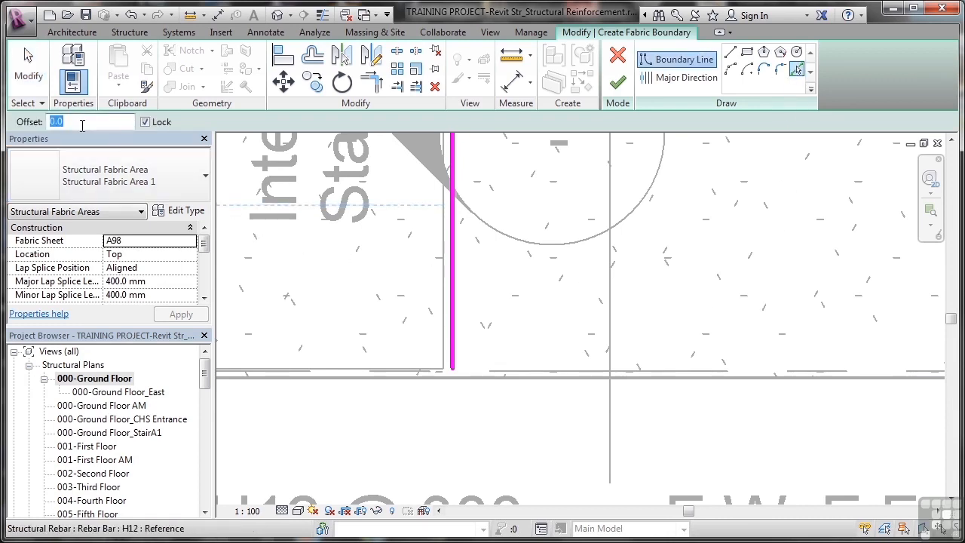
type("50.0")
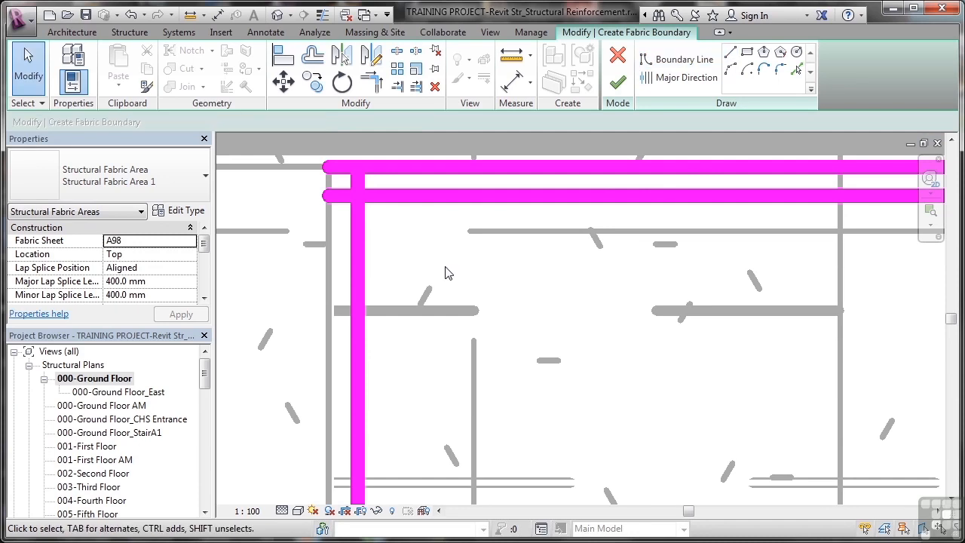
- Drag the top boundary line's end to clean up the intersecting corner
left_click(438, 196)
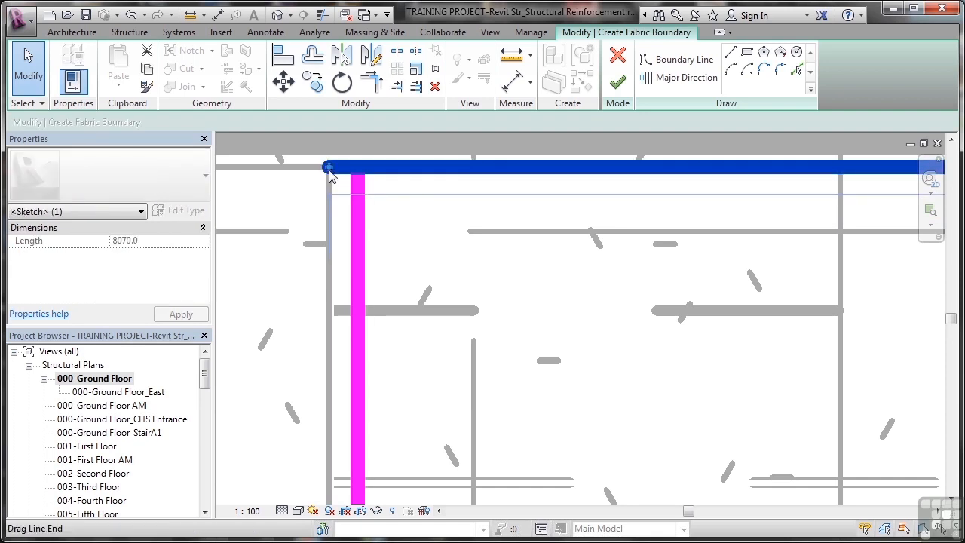
left_click(358, 171)
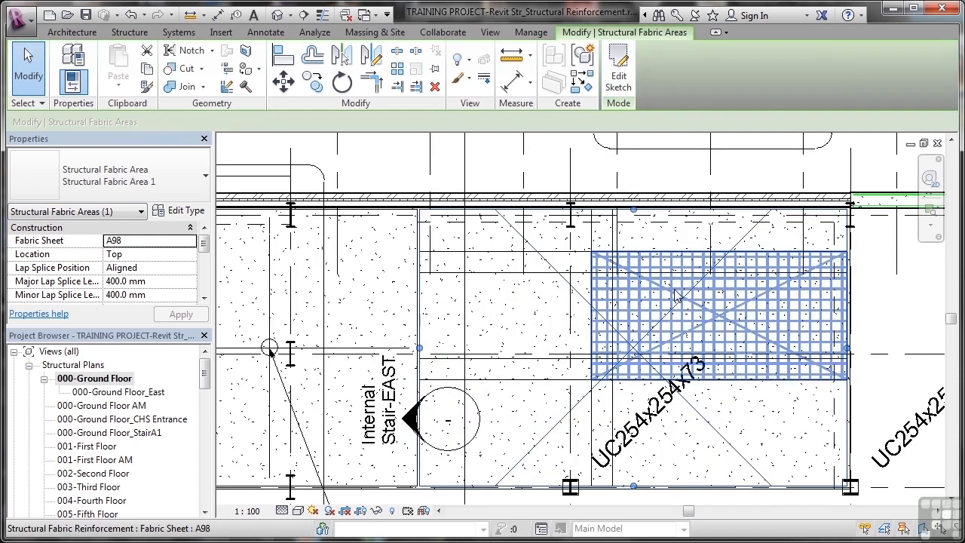
mouse_move(675, 294)
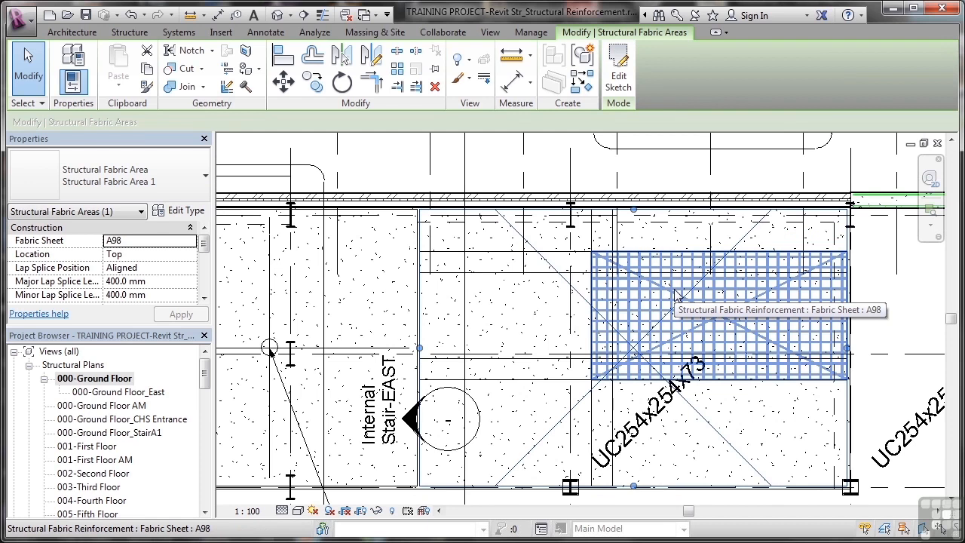
mouse_move(650, 301)
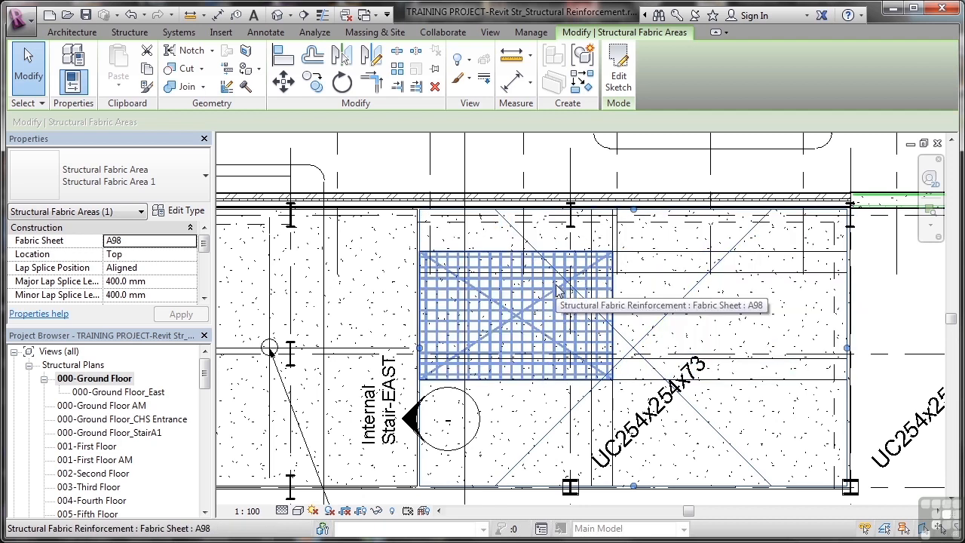
- Select the new fabric area in the right-hand slab to review its A98 sheet properties
left_click(652, 419)
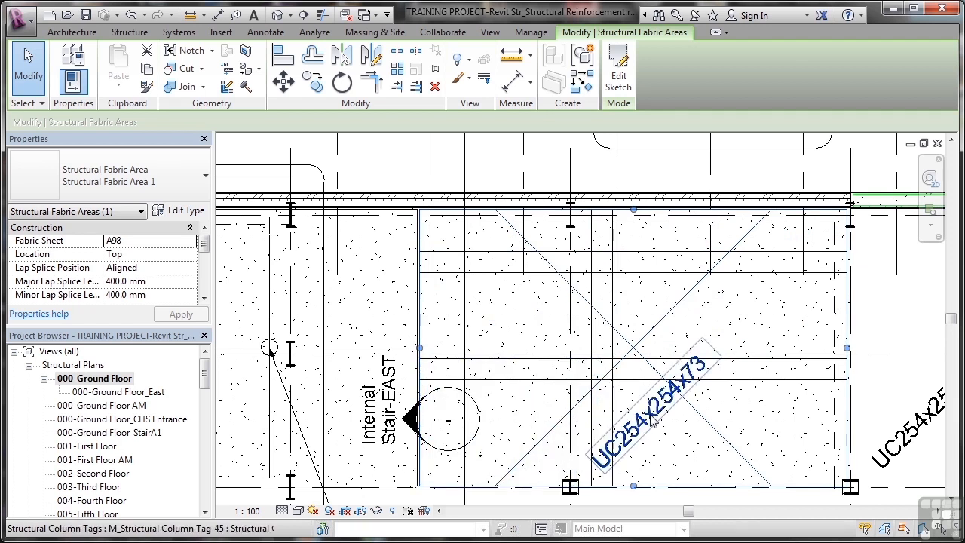
left_click(762, 241)
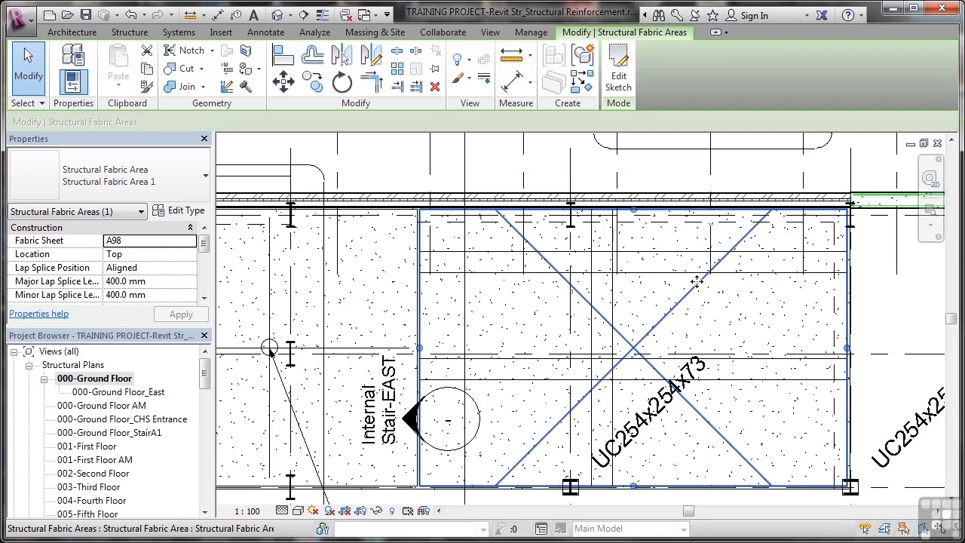
mouse_move(694, 286)
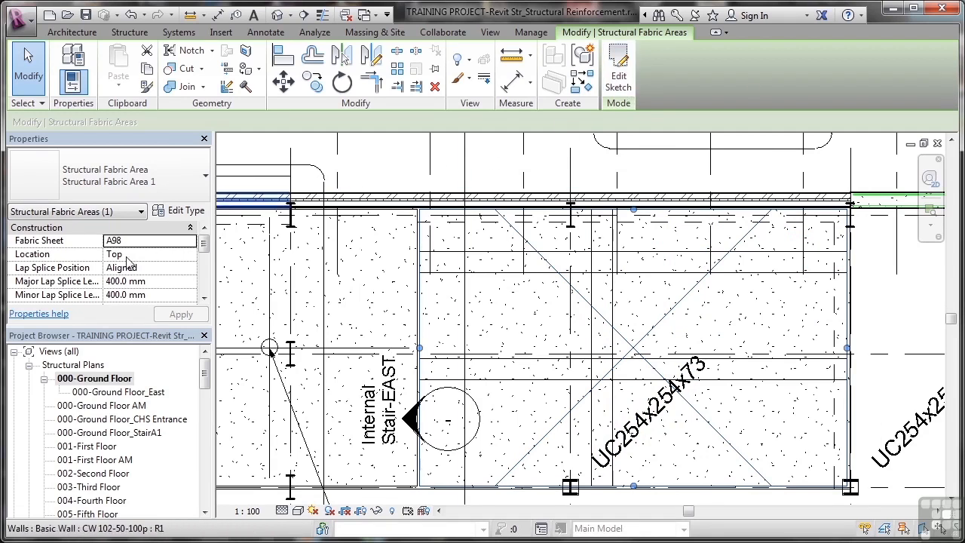
mouse_move(129, 263)
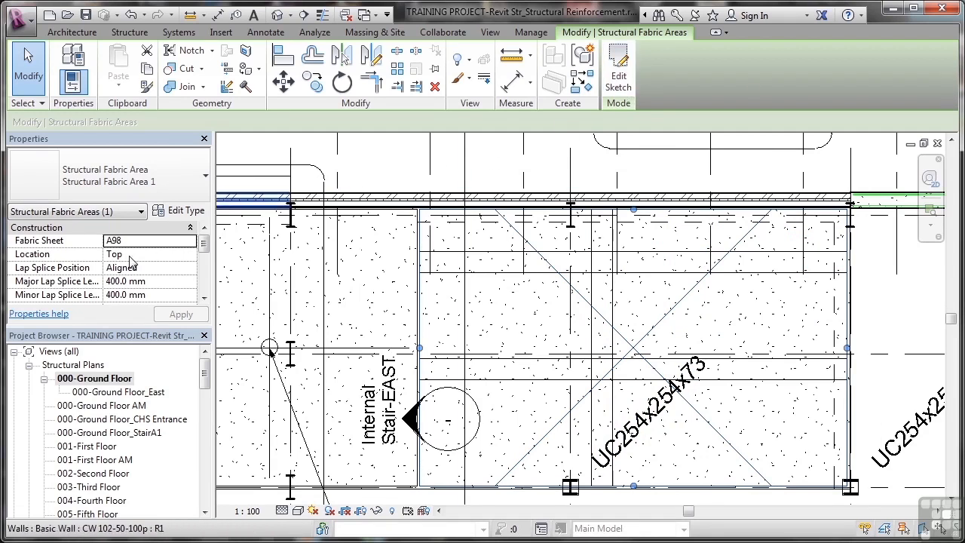
- Change the Fabric Sheet property from A98 to A142M and review the sheet mass
left_click(150, 242)
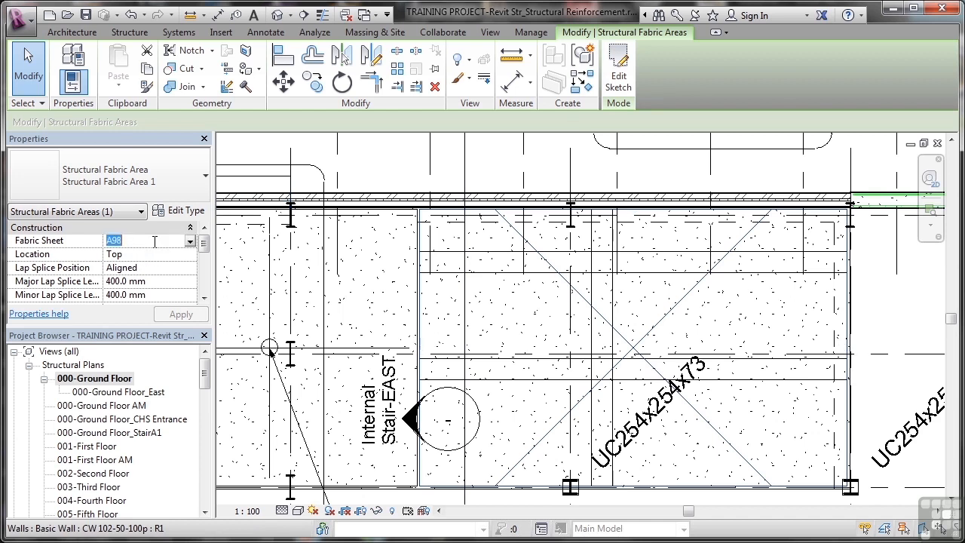
left_click(190, 241)
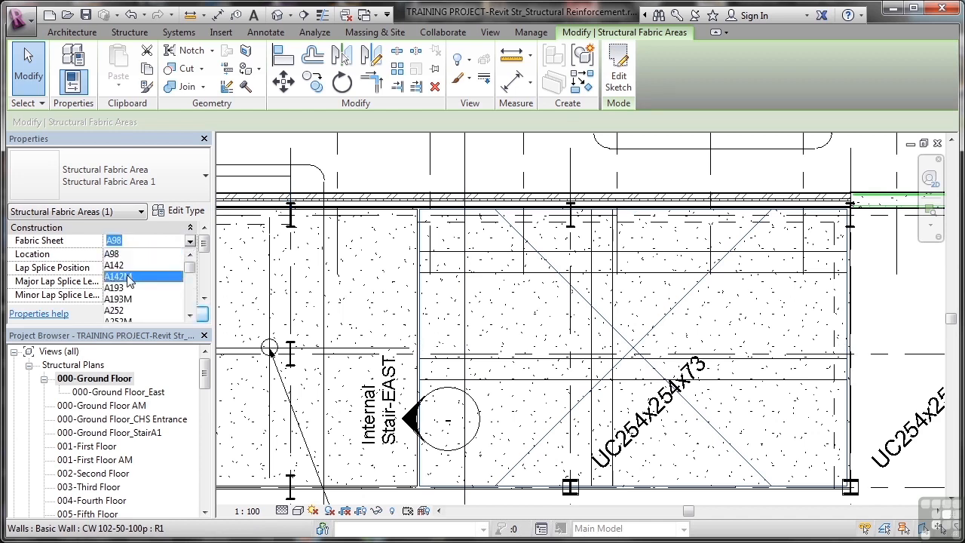
left_click(118, 276)
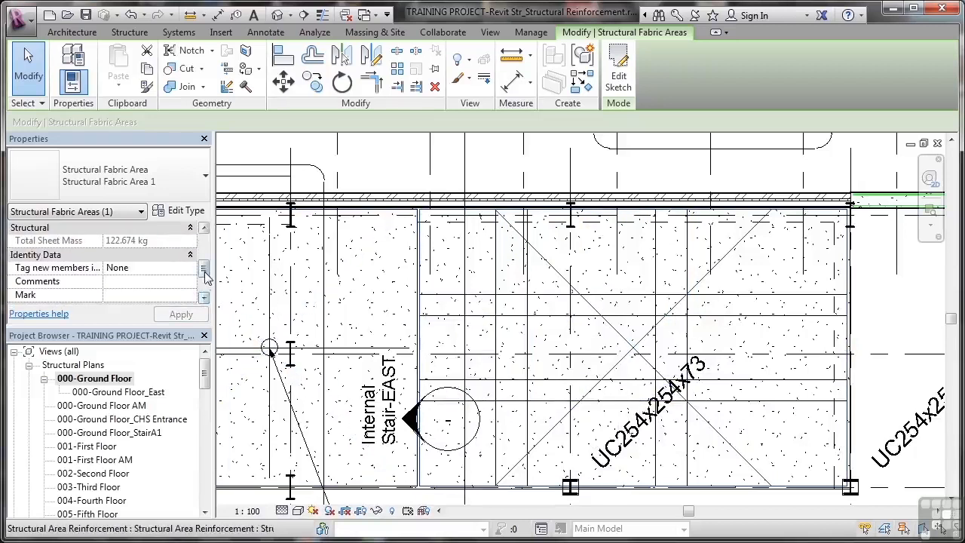
scroll("down", 3)
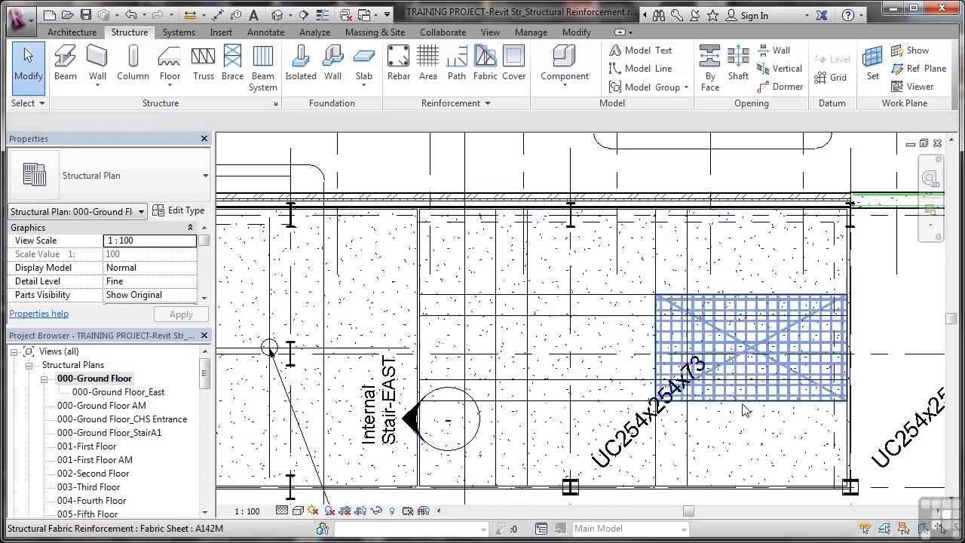
mouse_move(745, 410)
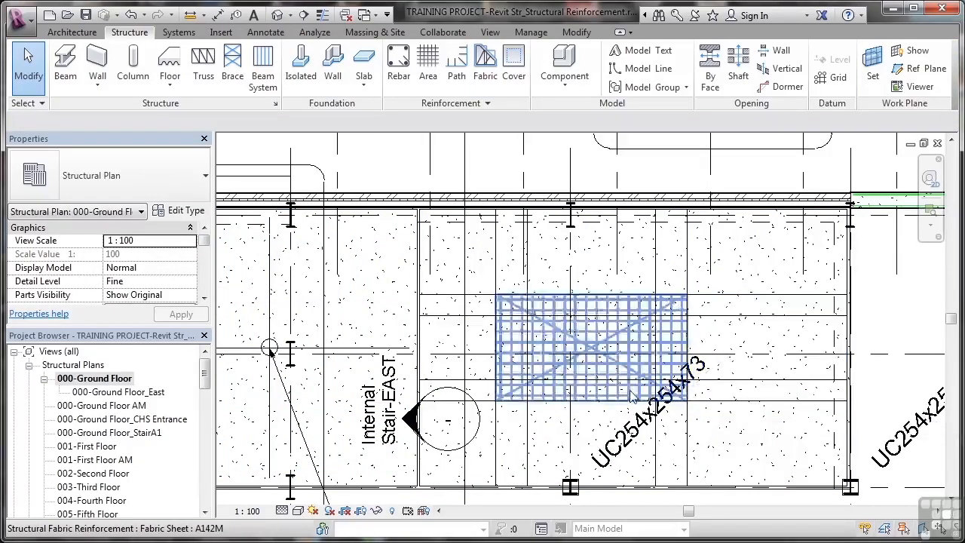
left_click_drag(591, 349, 751, 350)
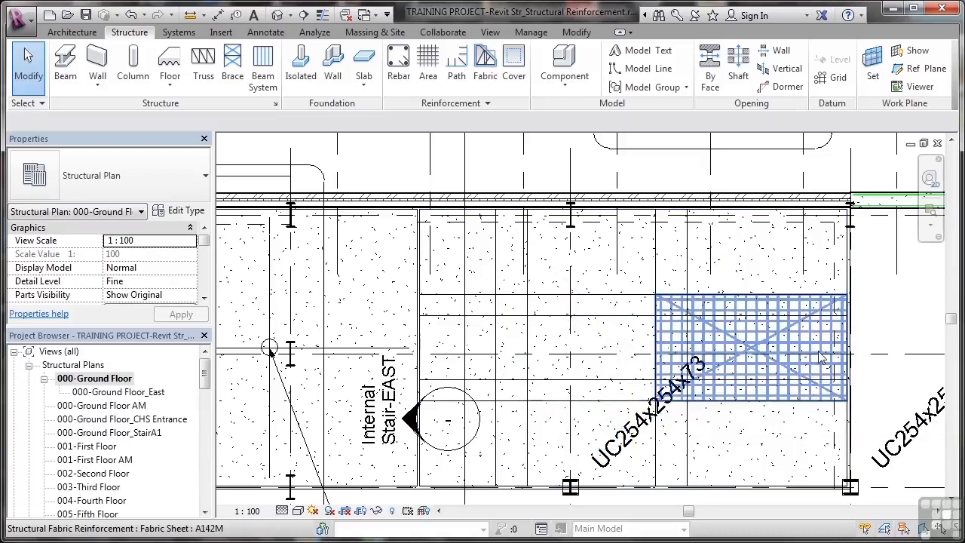